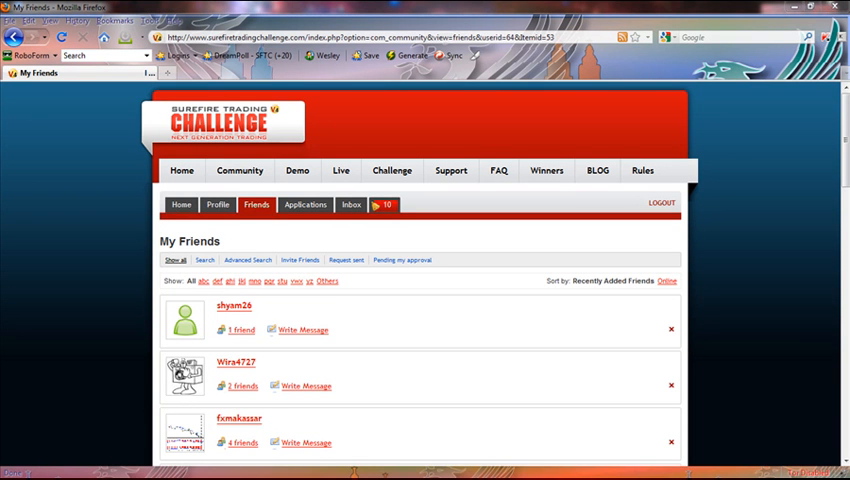
mouse_move(408, 243)
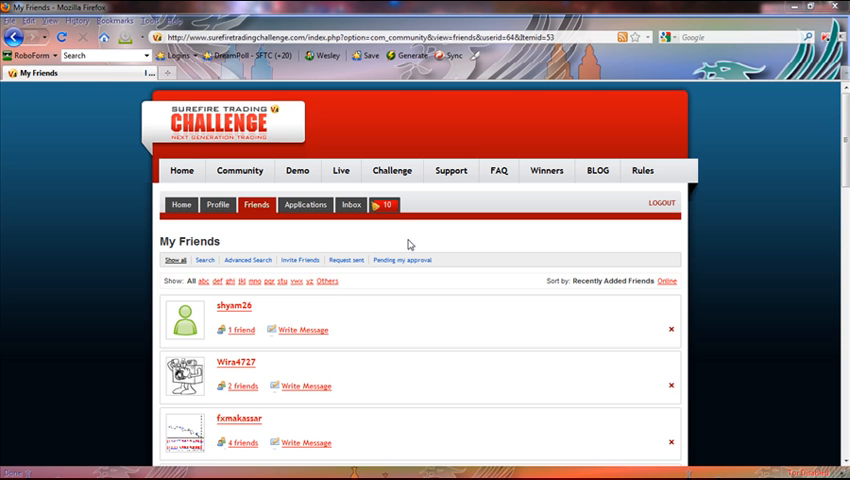
Reach the Invite Friends form from the Friends menu and note the comma-separated emails hint
click(256, 205)
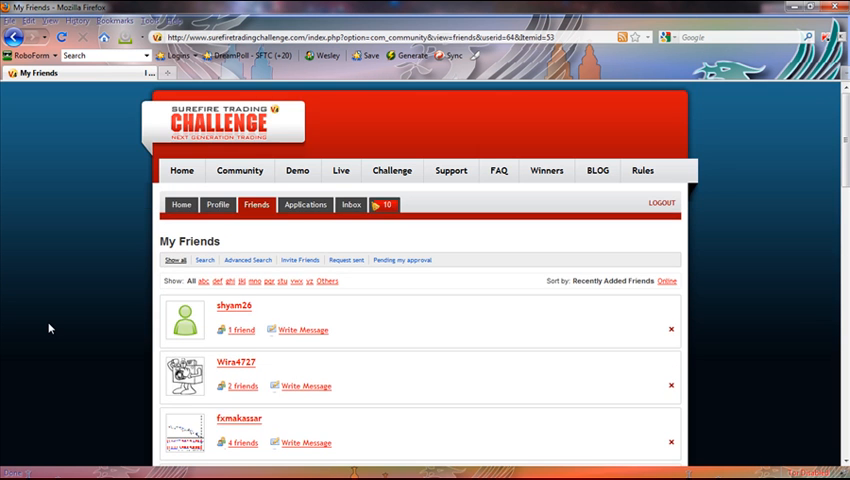
scroll(down, 3)
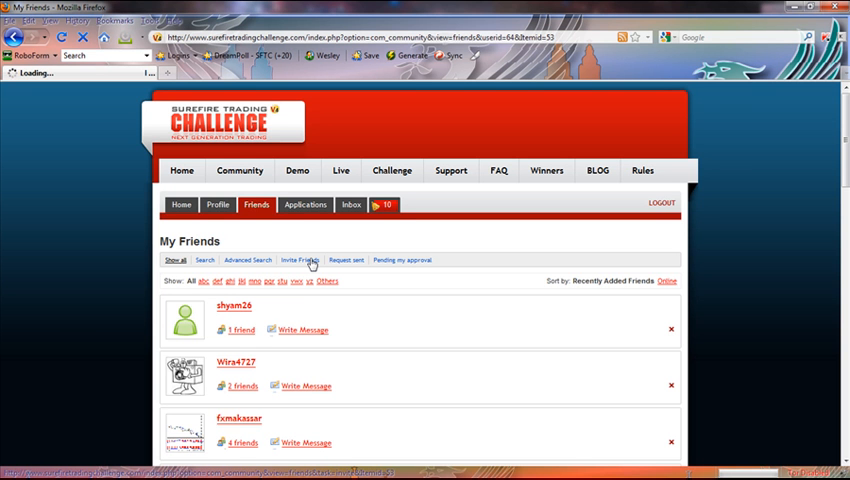
click(300, 260)
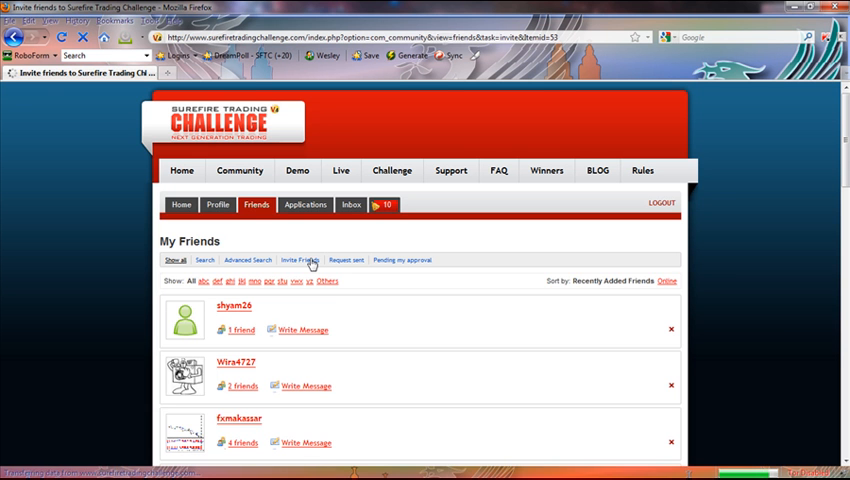
click(300, 260)
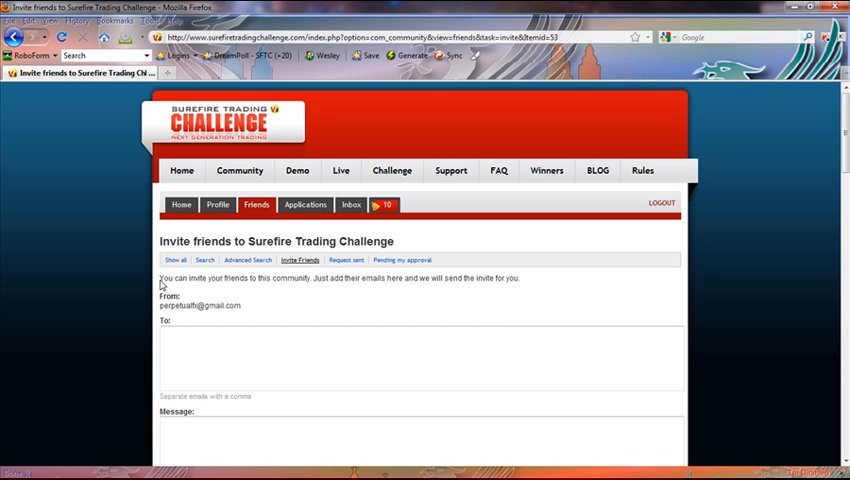
mouse_move(310, 276)
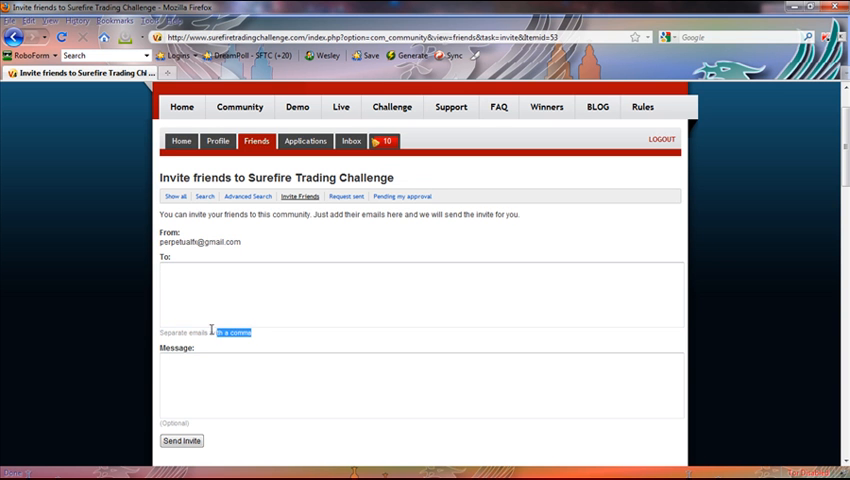
double_click(205, 332)
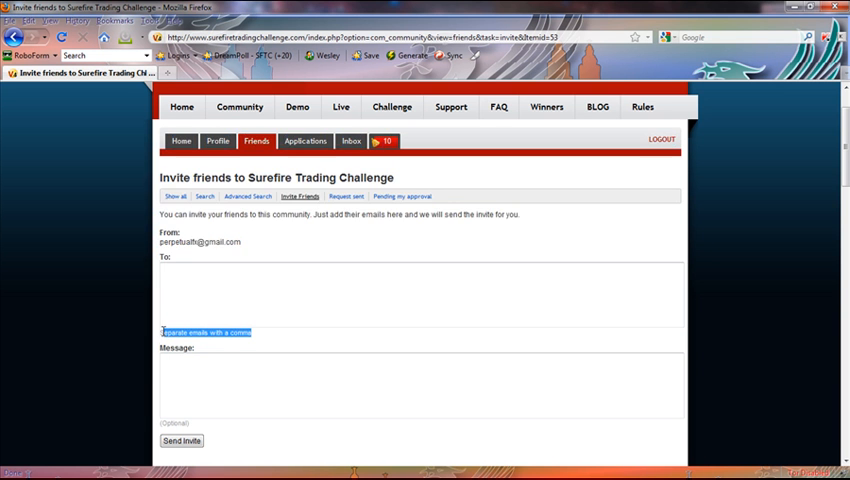
Reveal Send Invite and the first friend suggestions, then focus the optional Message box
scroll(down, 3)
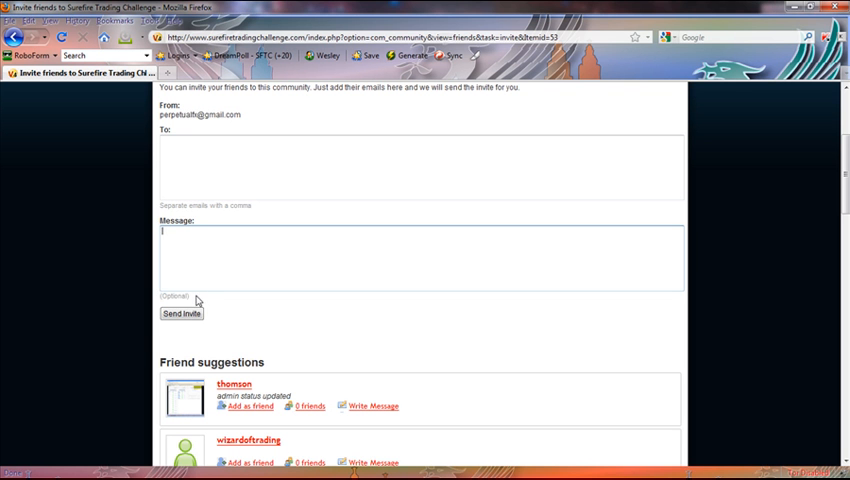
double_click(174, 295)
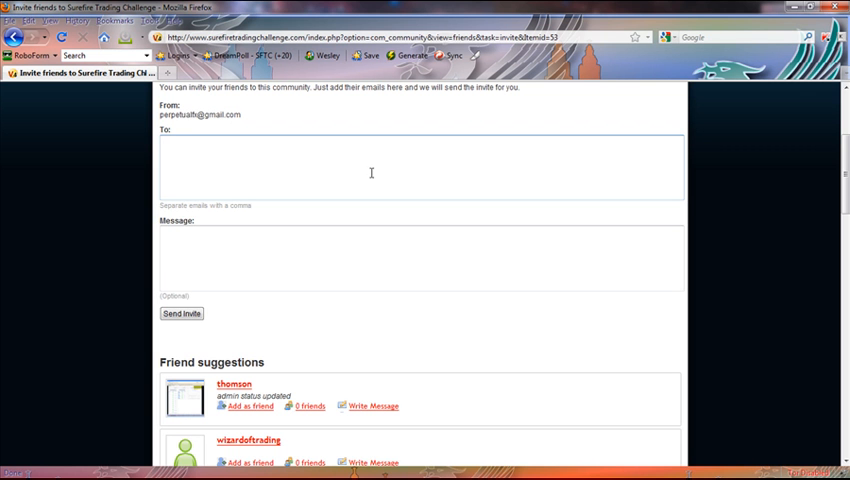
Scroll down to the Friend suggestions list showing traderpro, Pacman, cashday and Gupta
scroll(down, 3)
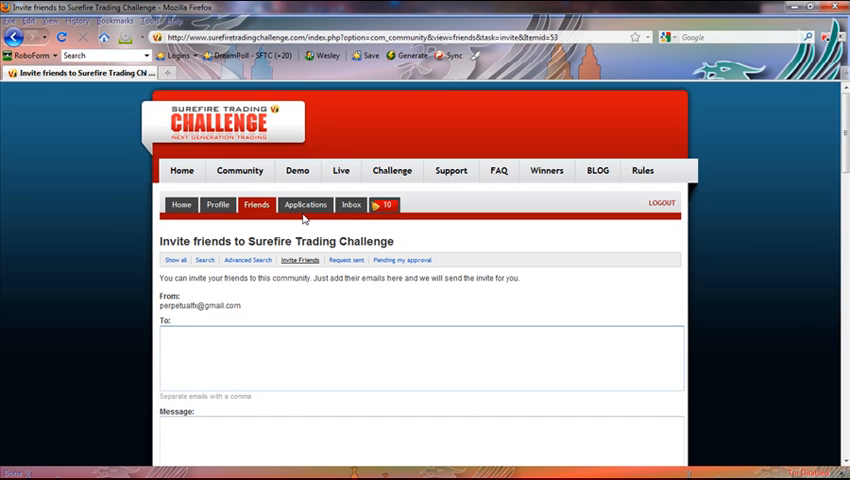
scroll(down, 3)
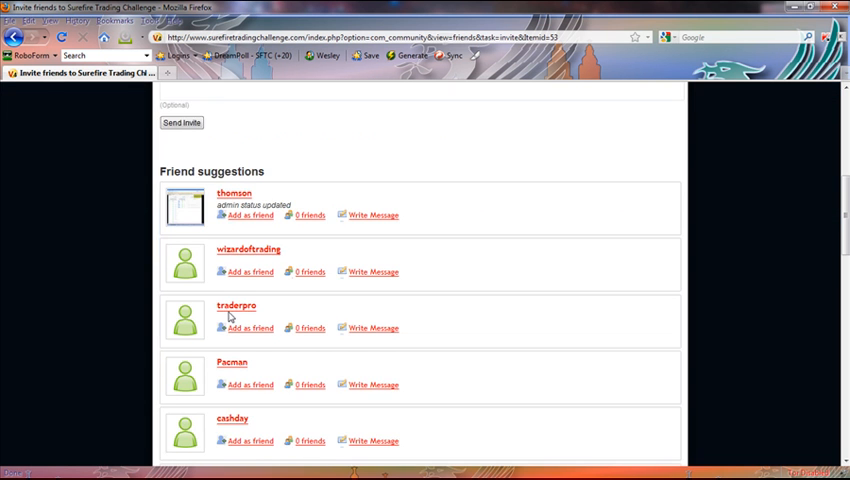
scroll(down, 3)
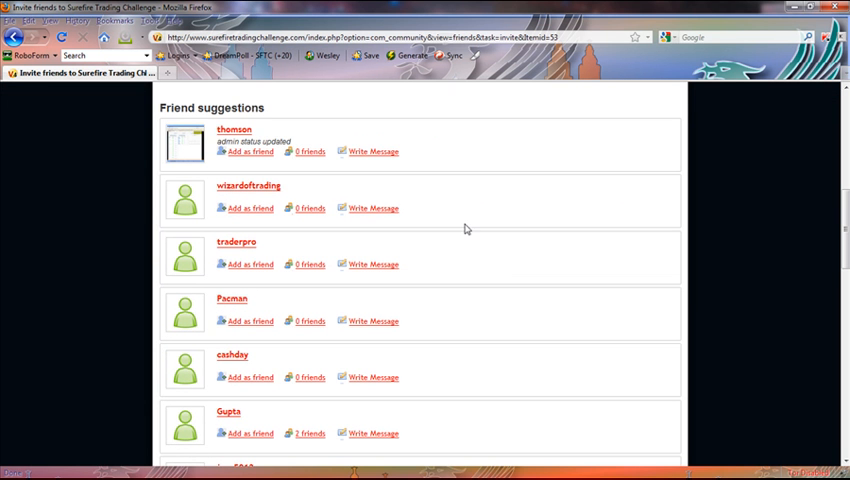
mouse_move(720, 299)
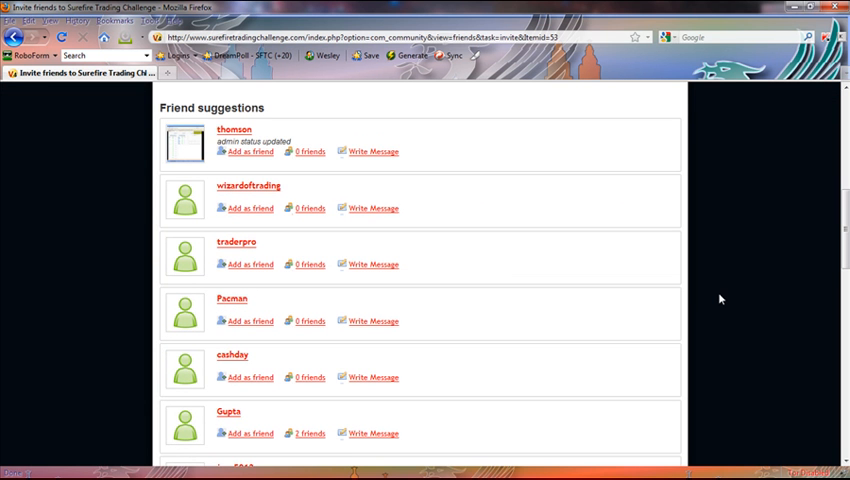